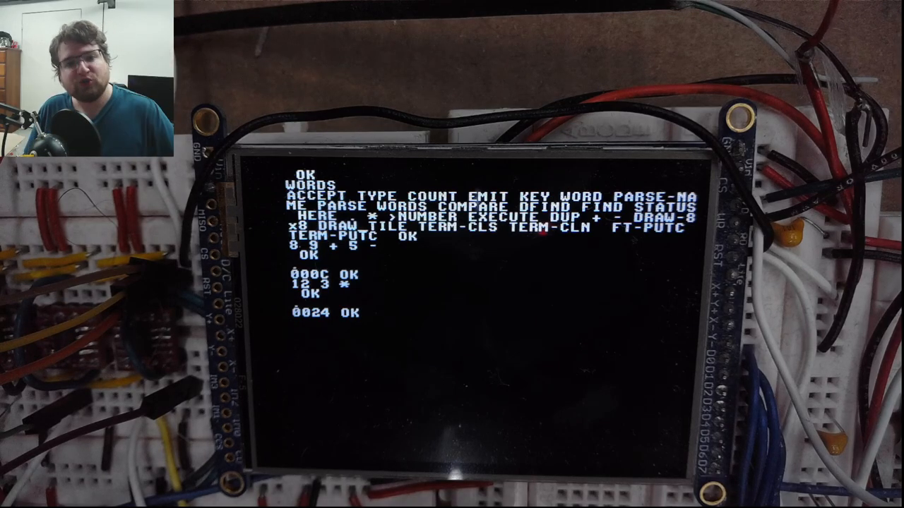
# - Run the TERM-CLS word to wipe the TFT terminal, leaving only the OK prompt
pyautogui.write('TERM-CLS')
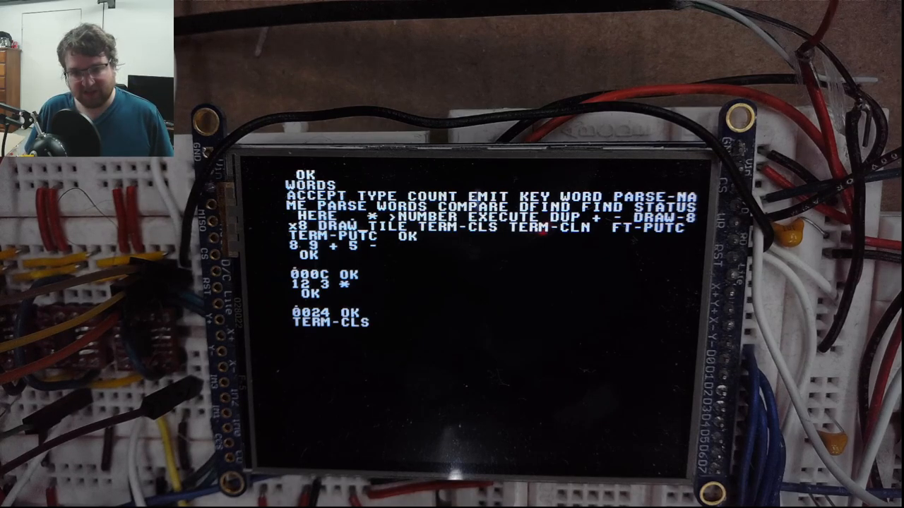
pyautogui.press('Return')
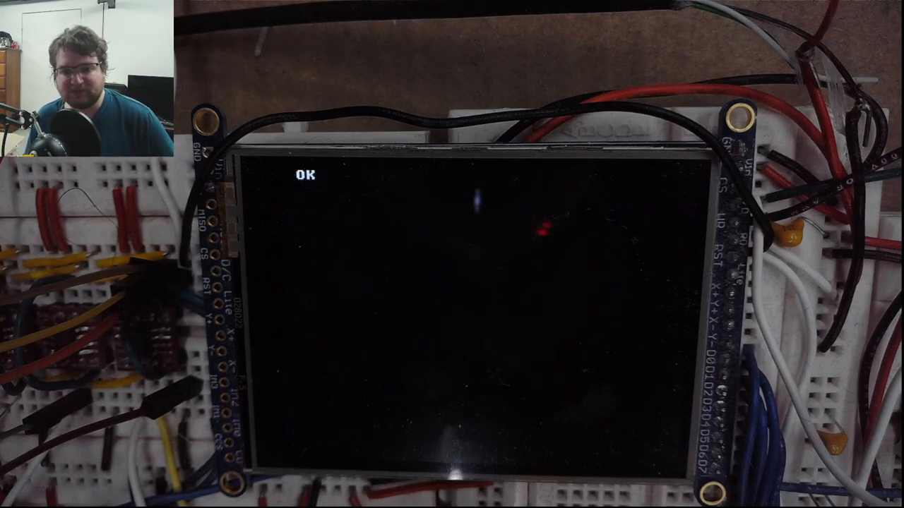